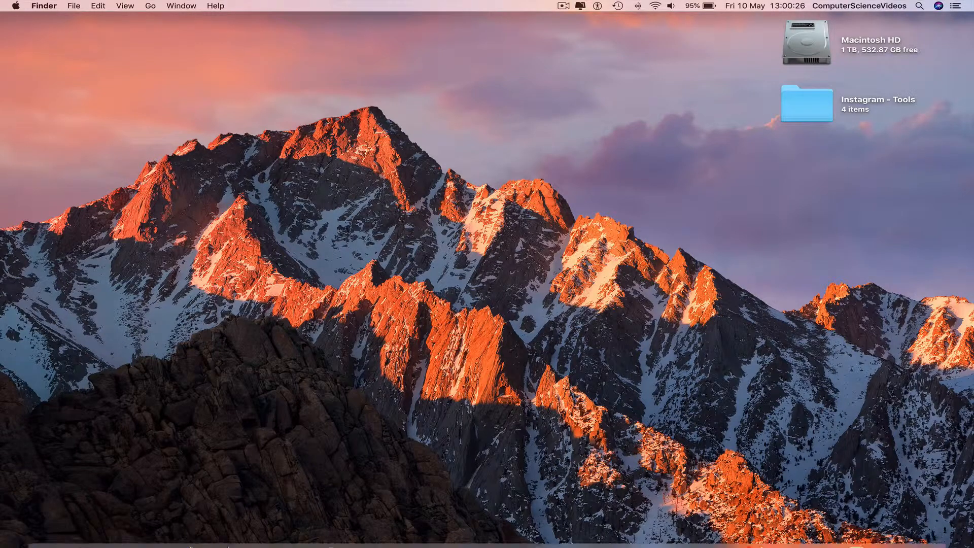
Step: Bring up the Instagram profile in the browser and open Tags.docx from Instagram - Tools
click(147, 534)
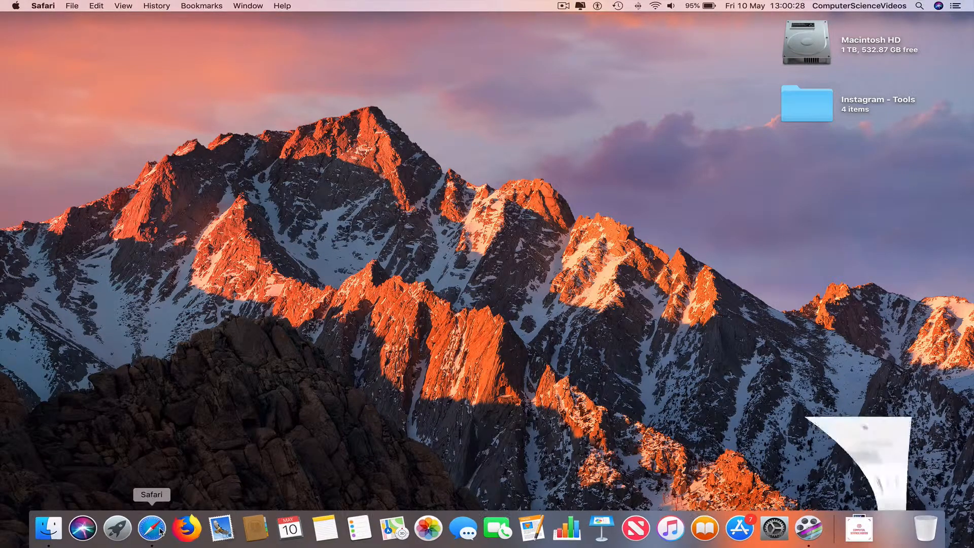
click(152, 530)
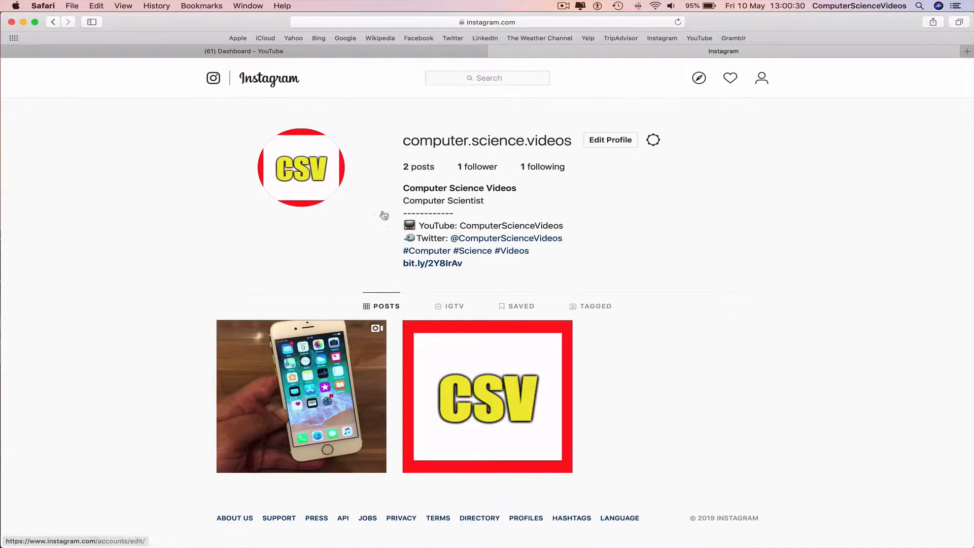
mouse_move(741, 102)
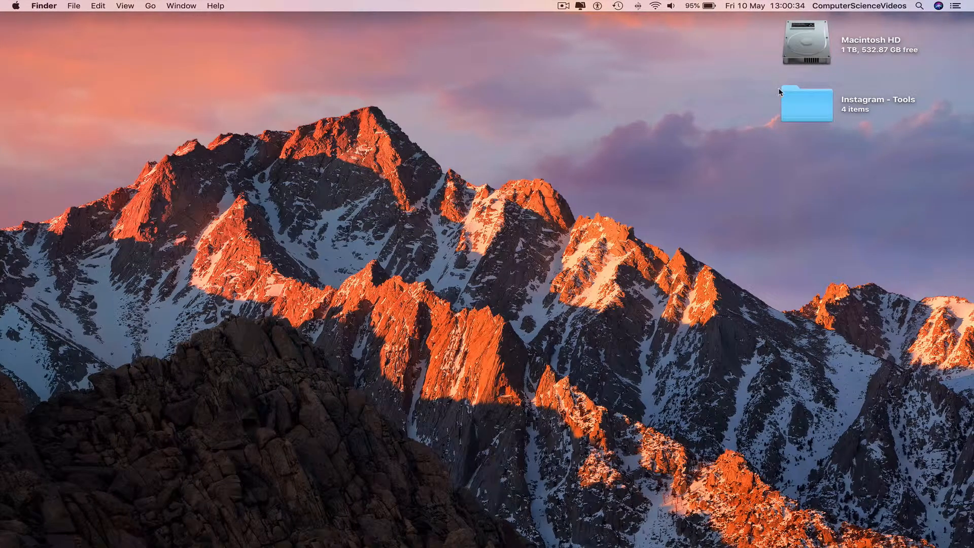
click(806, 103)
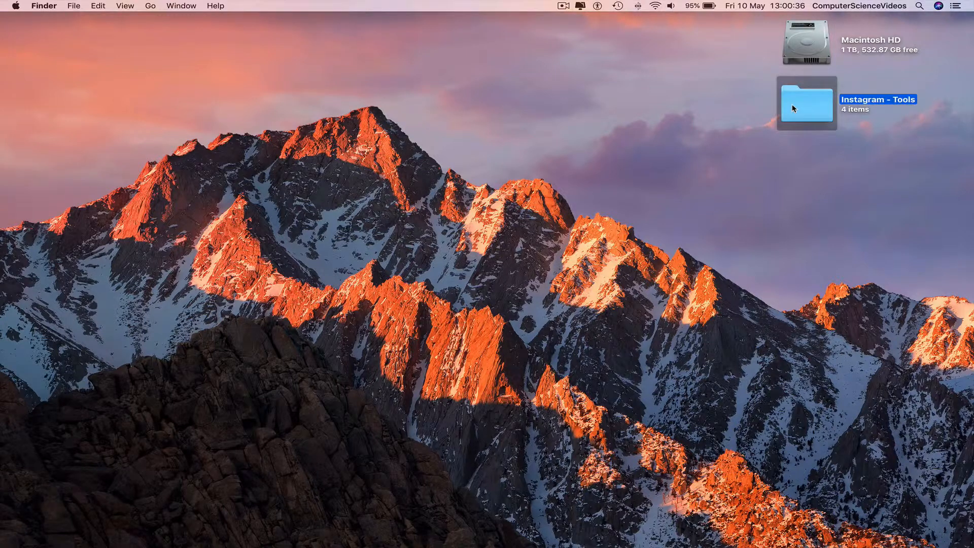
double_click(808, 103)
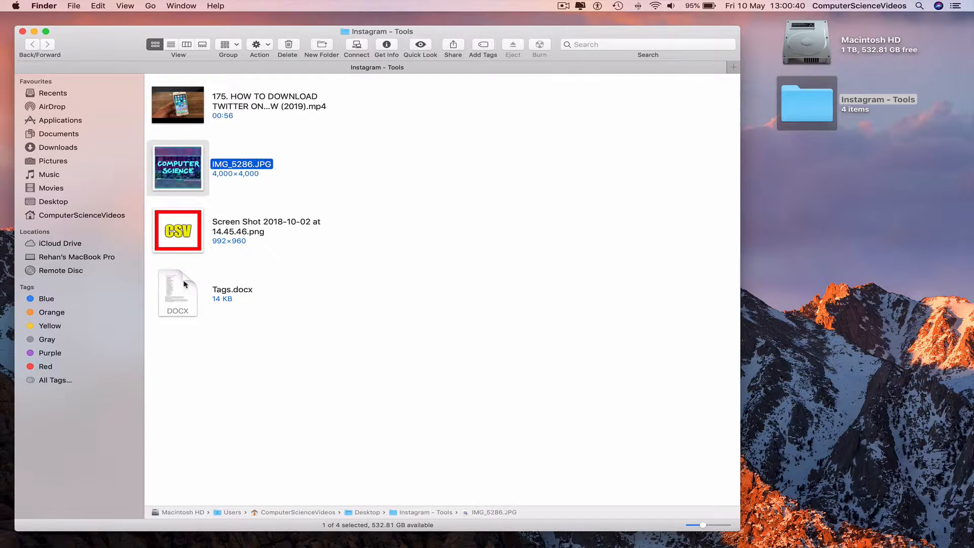
double_click(178, 293)
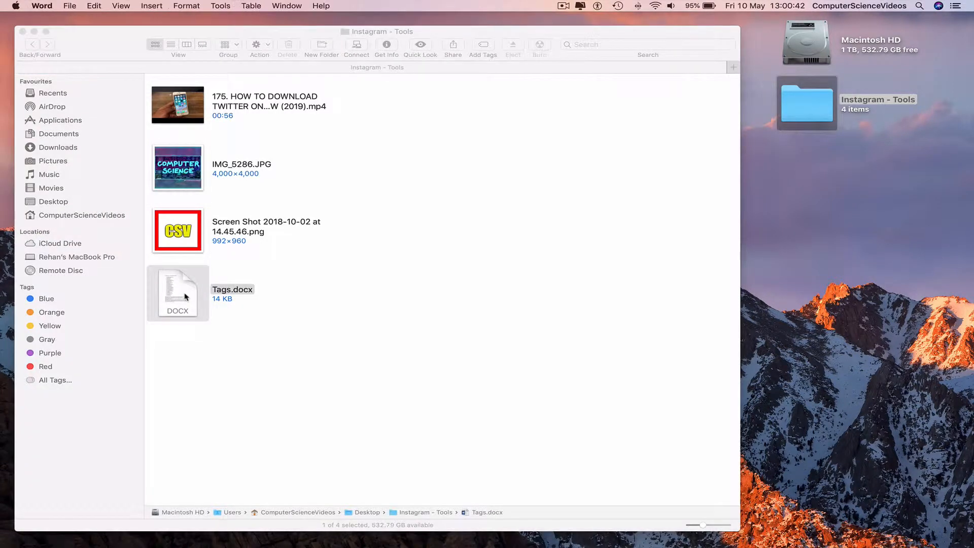
double_click(178, 293)
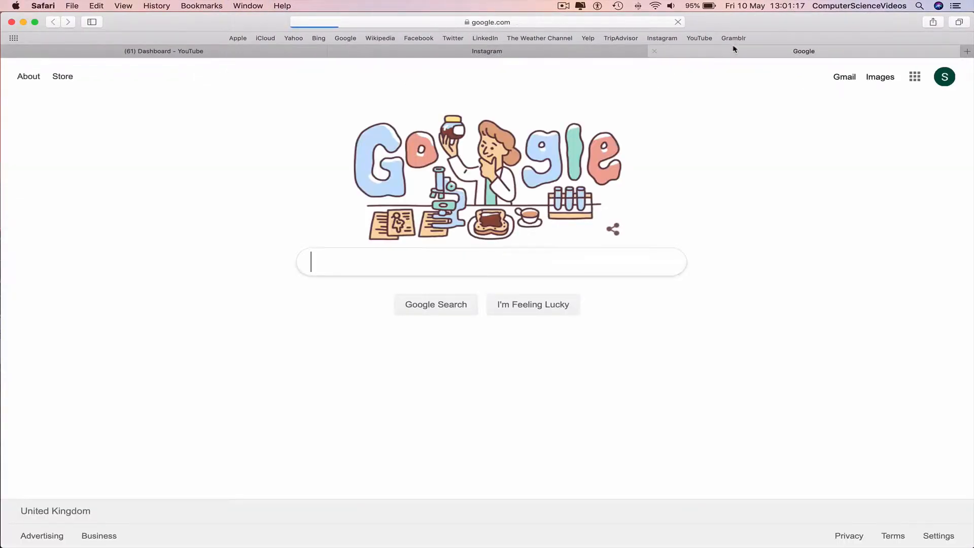
Step: Load Gramblr, upload IMG_5286.JPG, and continue past the filters step
click(733, 38)
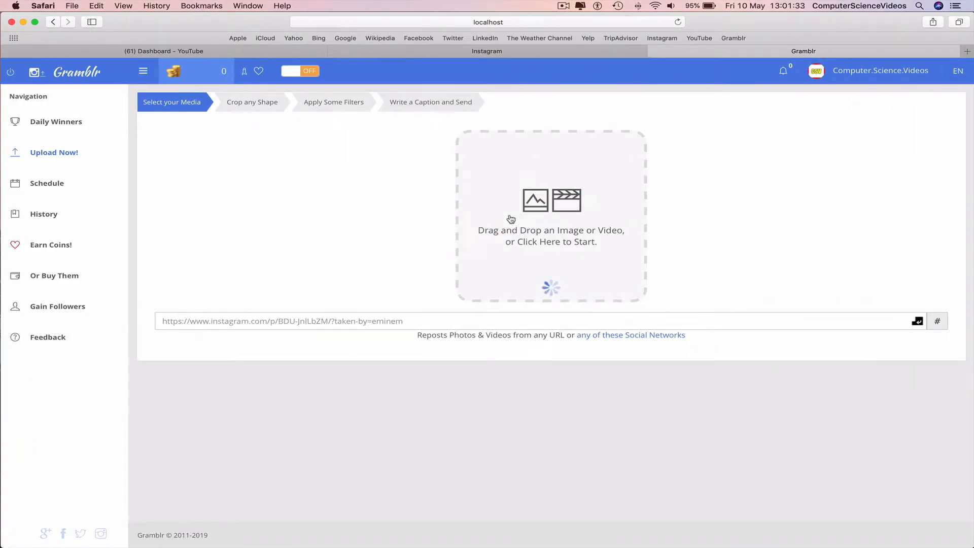
click(511, 219)
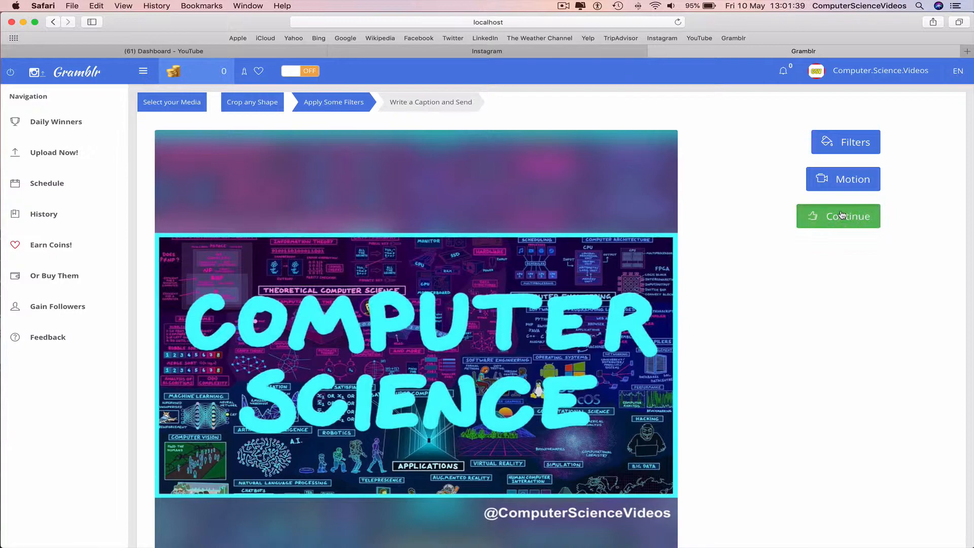
click(842, 216)
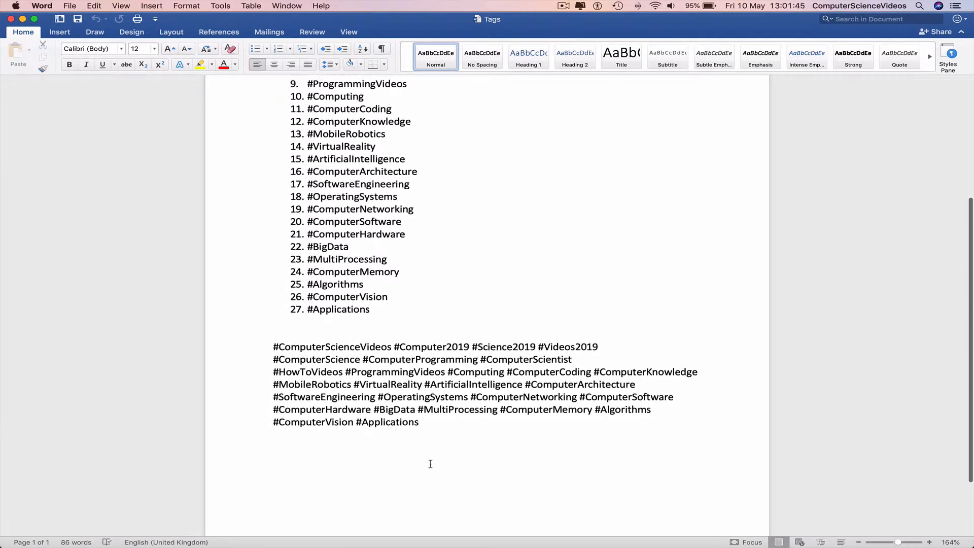
Step: Select the paragraph of 27 hashtags in the Word Tags document
drag(273, 347, 420, 421)
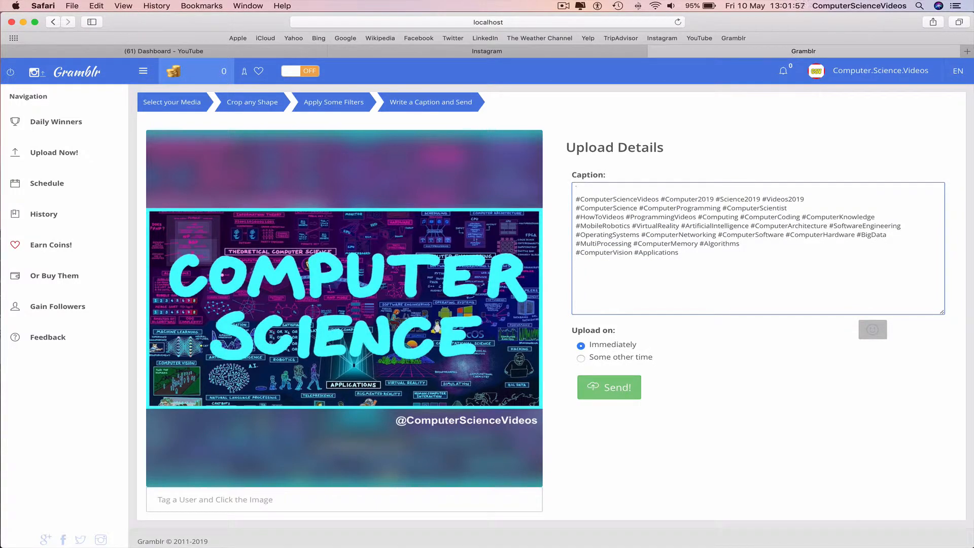
Step: Add the 'Computer Science Videos - My First Post' title and an equals-sign divider, then send
text(Computer Science Vid)
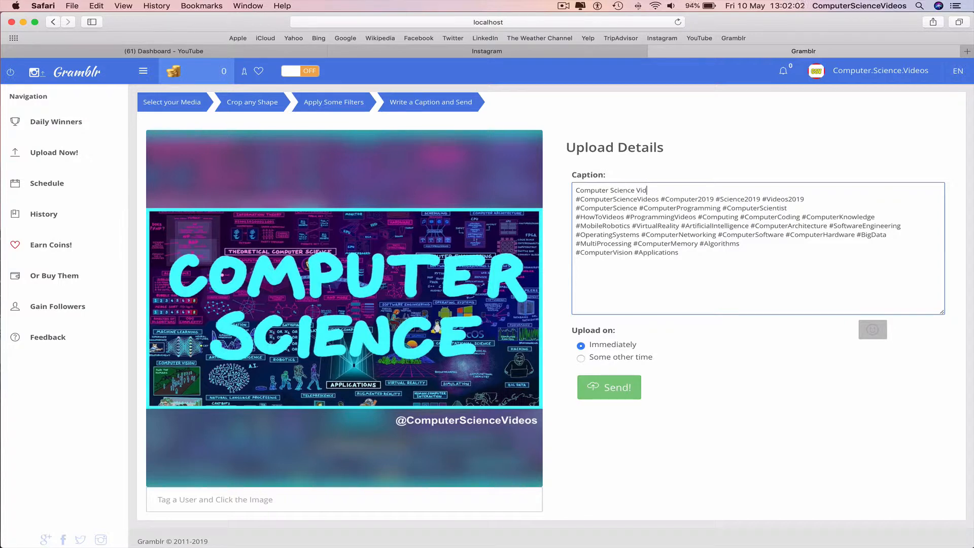
text(eos - My First Post)
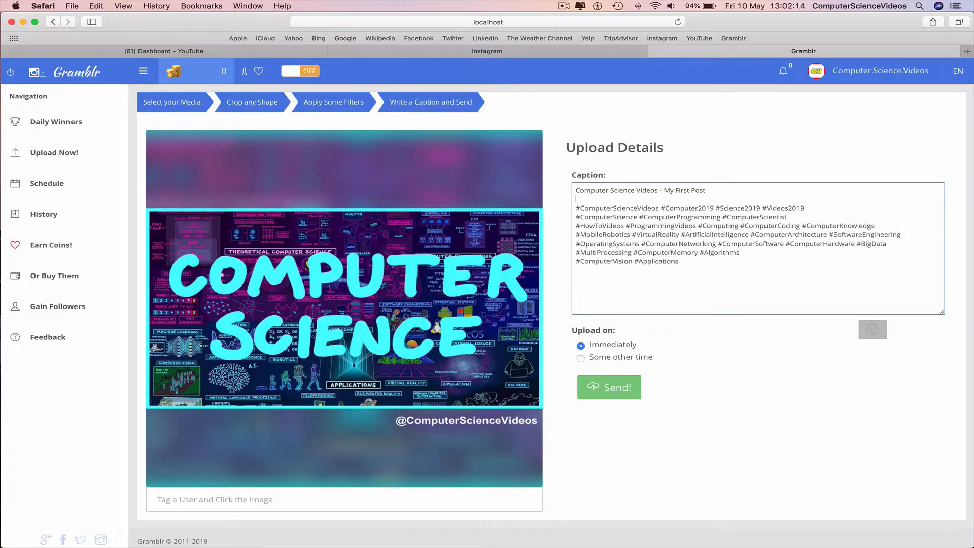
text(============)
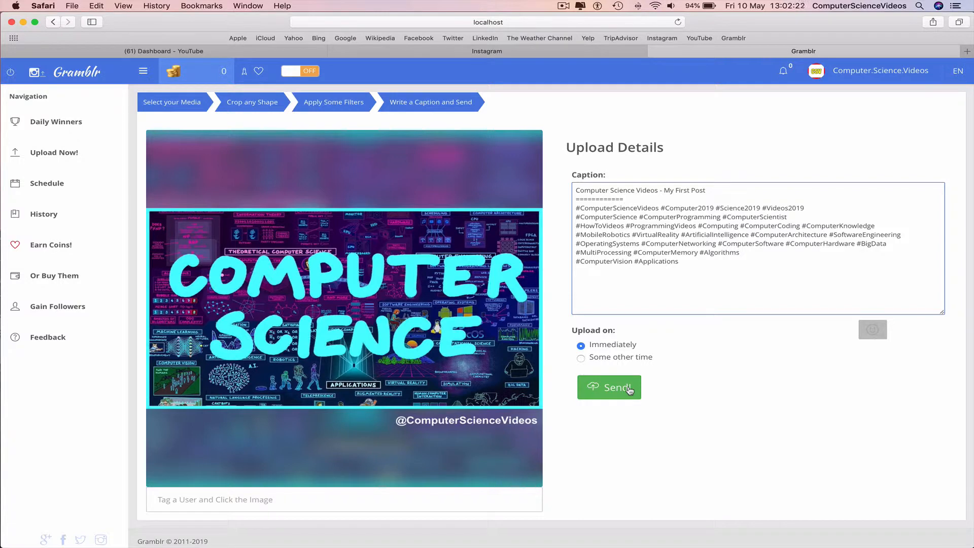
click(609, 387)
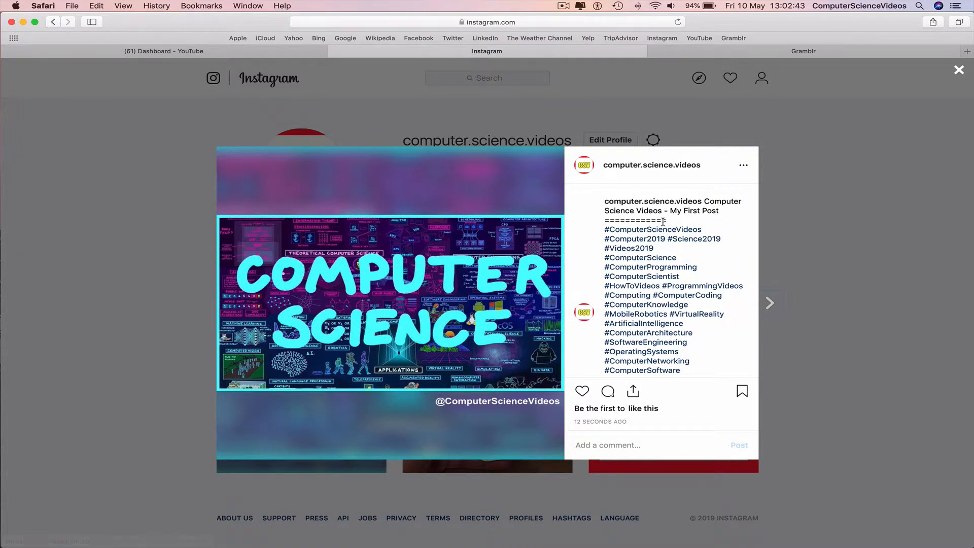
Step: Scroll through the new post's caption and hashtags, then close the post view
scroll(down, 3)
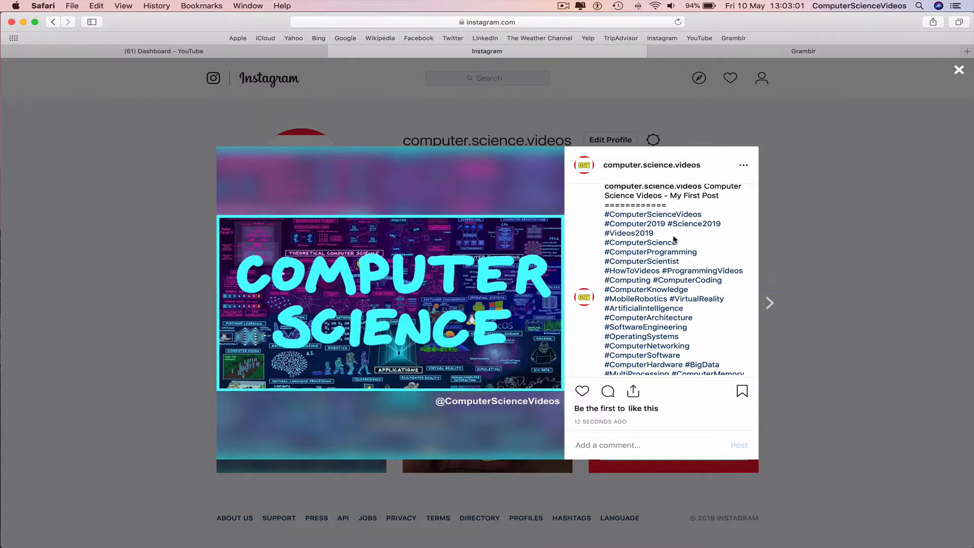
mouse_move(885, 226)
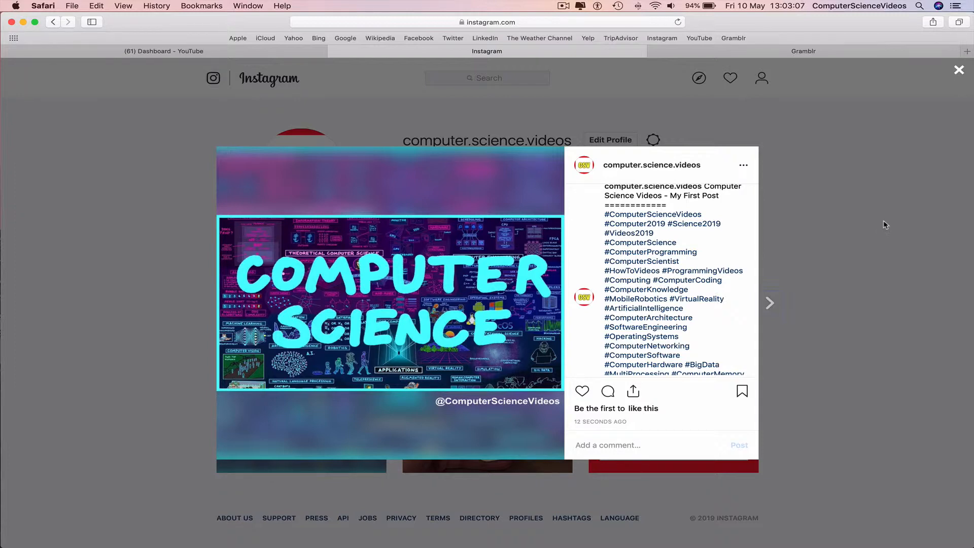
click(960, 70)
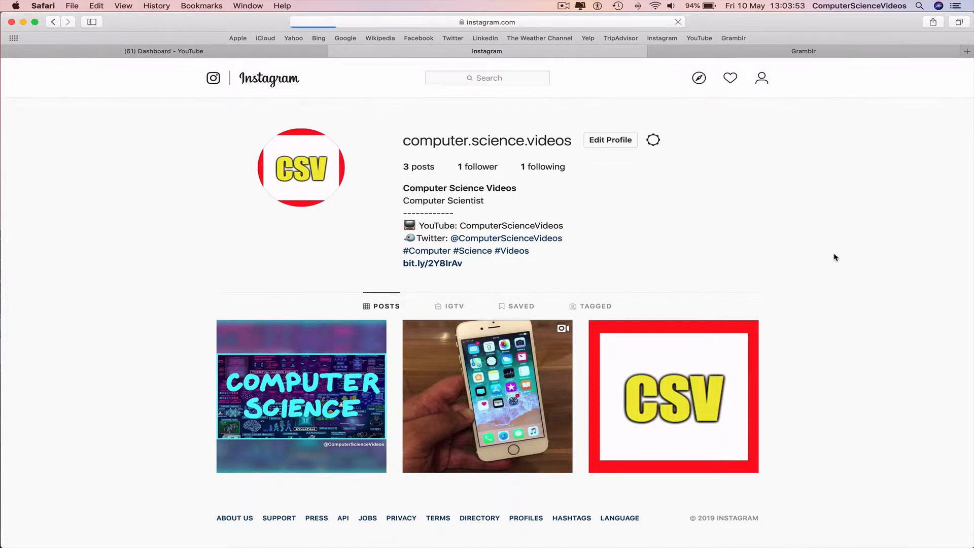
Step: Reload the Instagram profile to show the updated 3-post grid
click(730, 77)
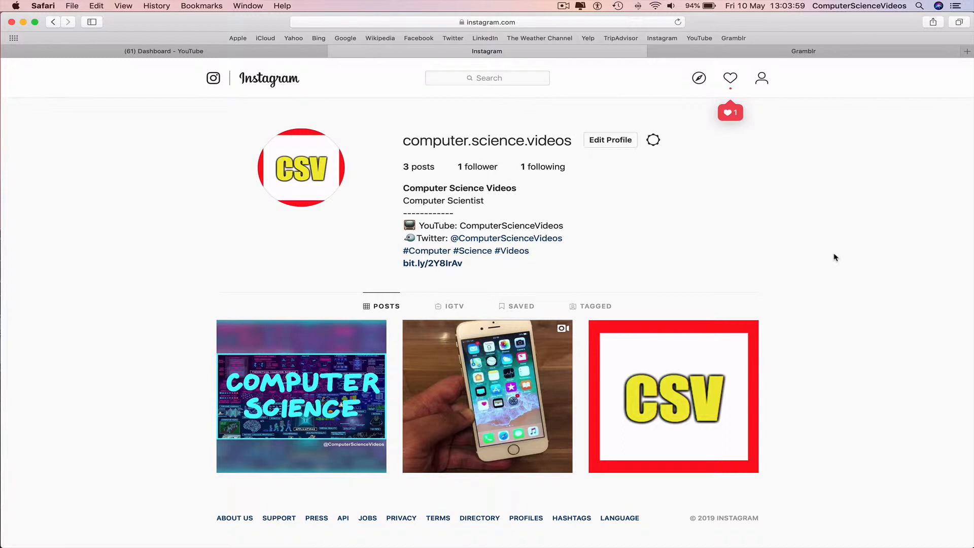